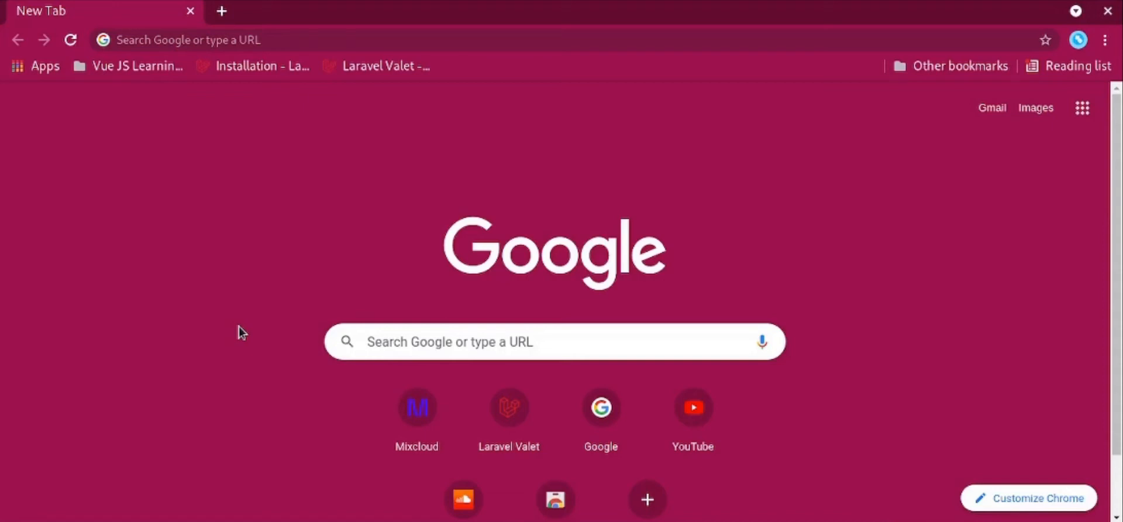
mouse_move(256, 223)
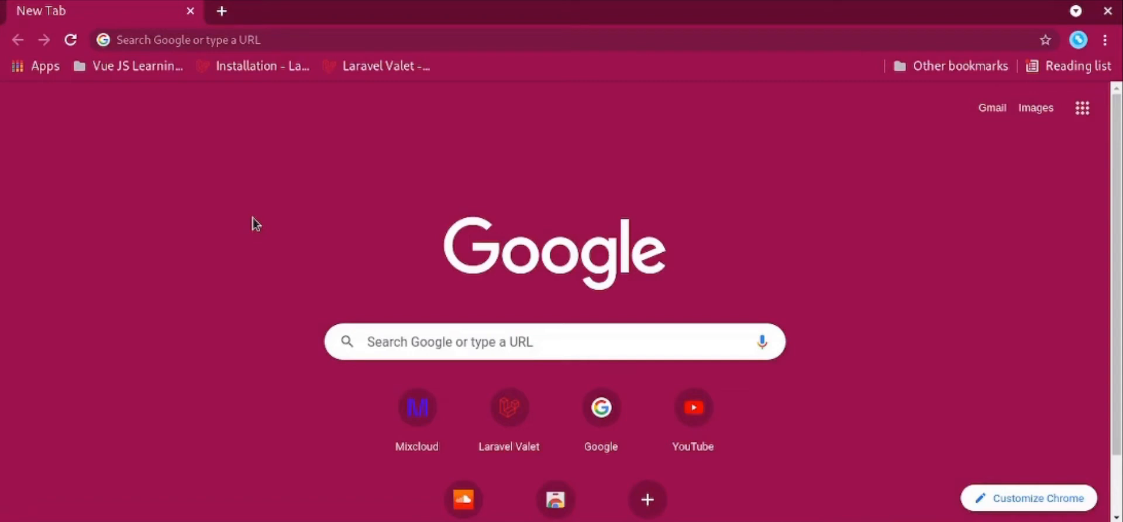
mouse_move(680, 165)
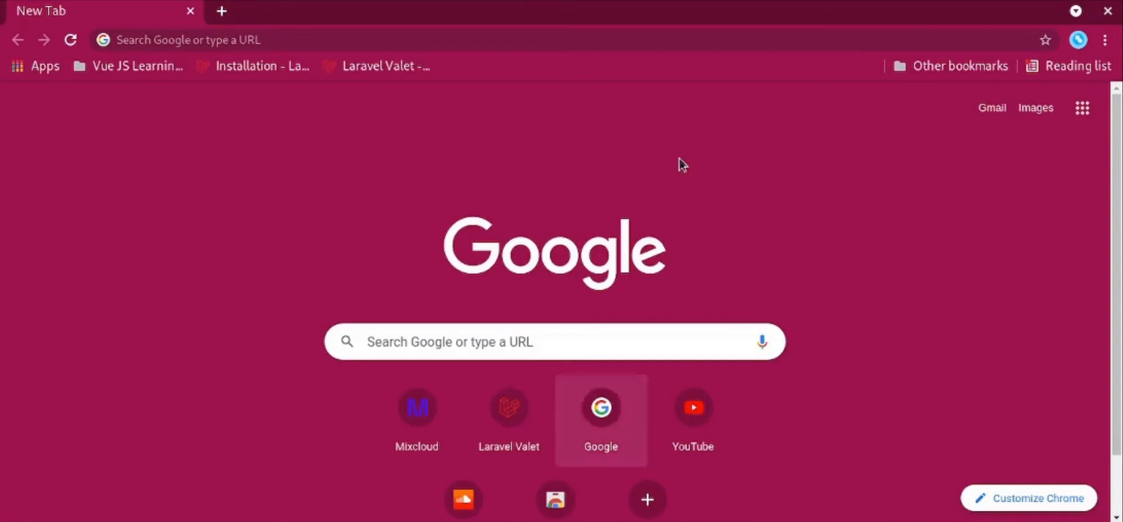
Scroll the New Tab page to view the updated most-visited shortcut tiles.
scroll(down, 3)
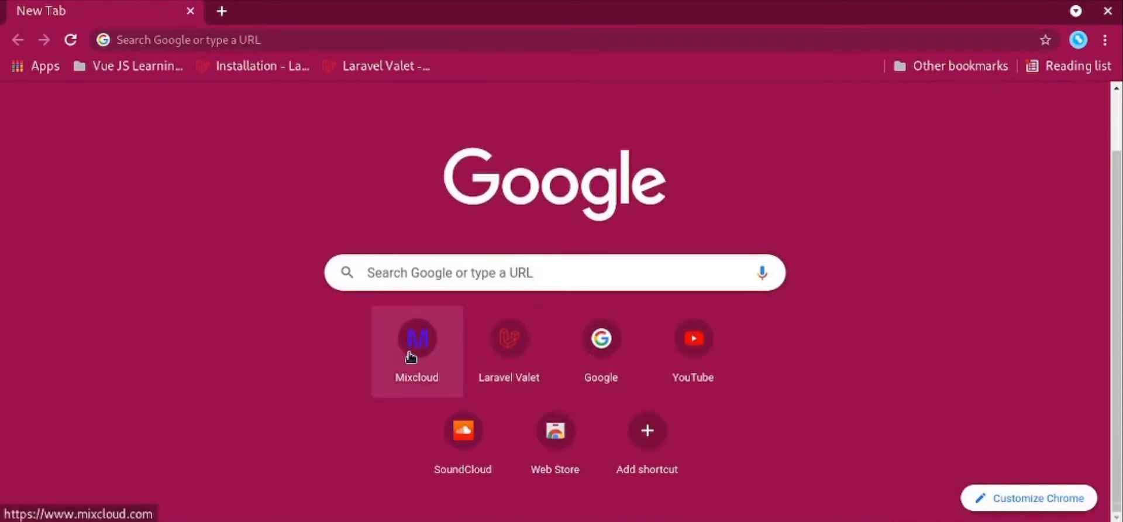
mouse_move(449, 368)
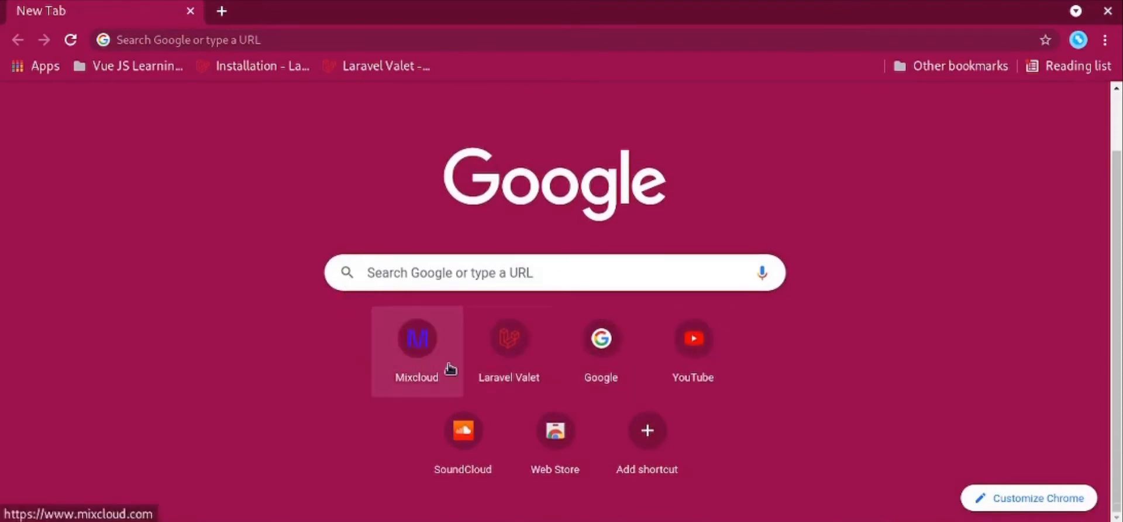
mouse_move(692, 351)
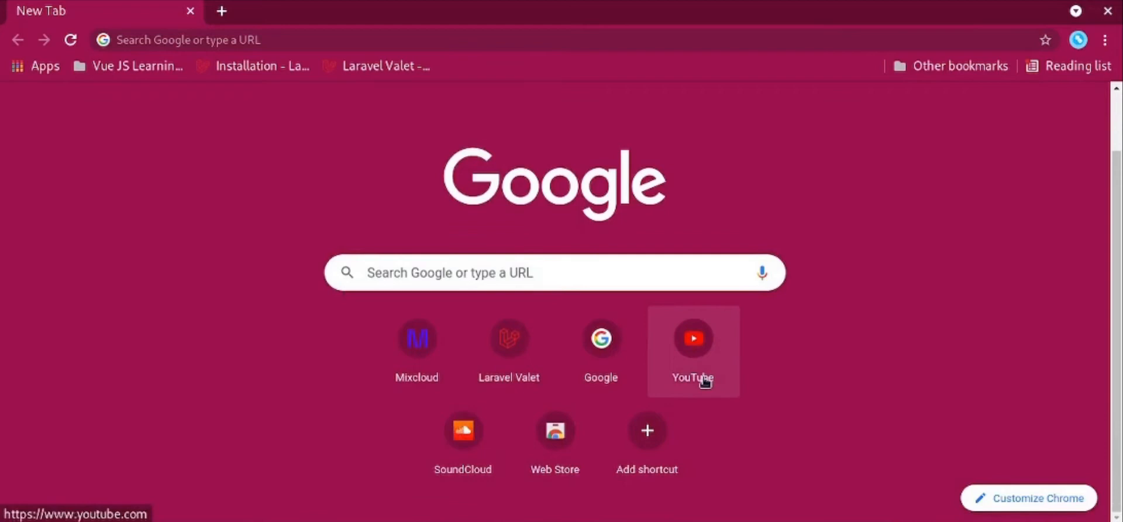
mouse_move(600, 338)
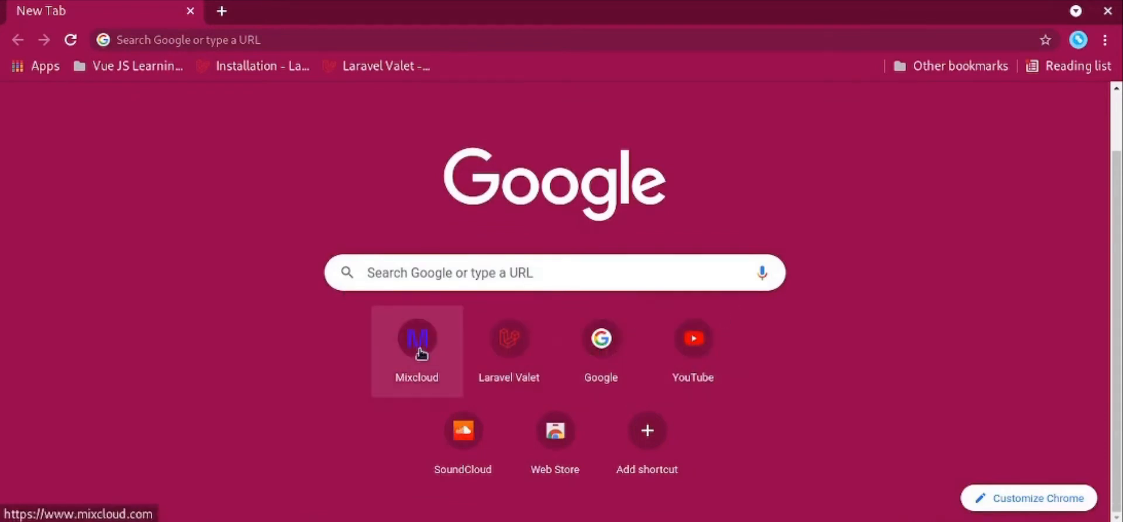
mouse_move(392, 483)
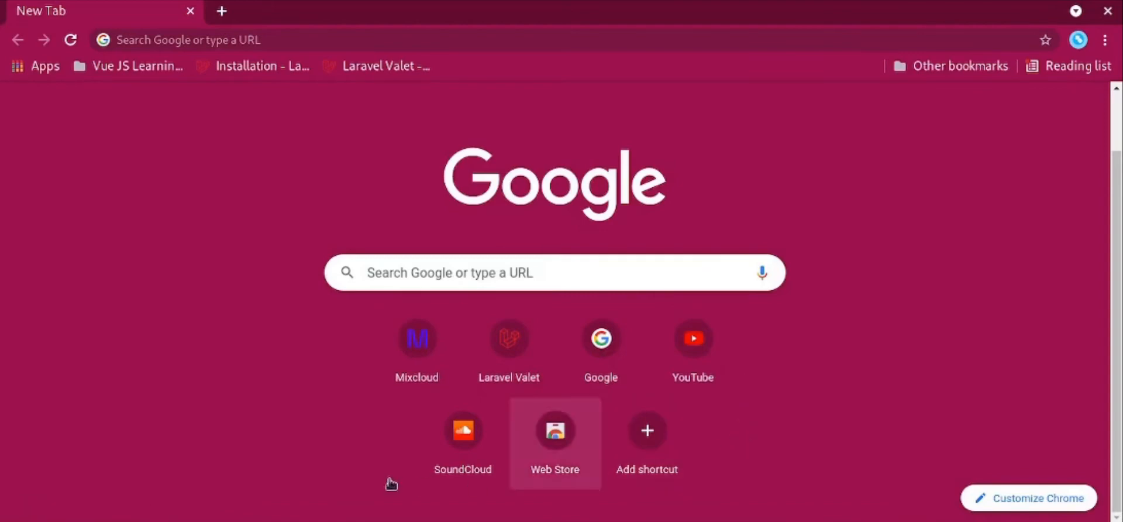
mouse_move(463, 430)
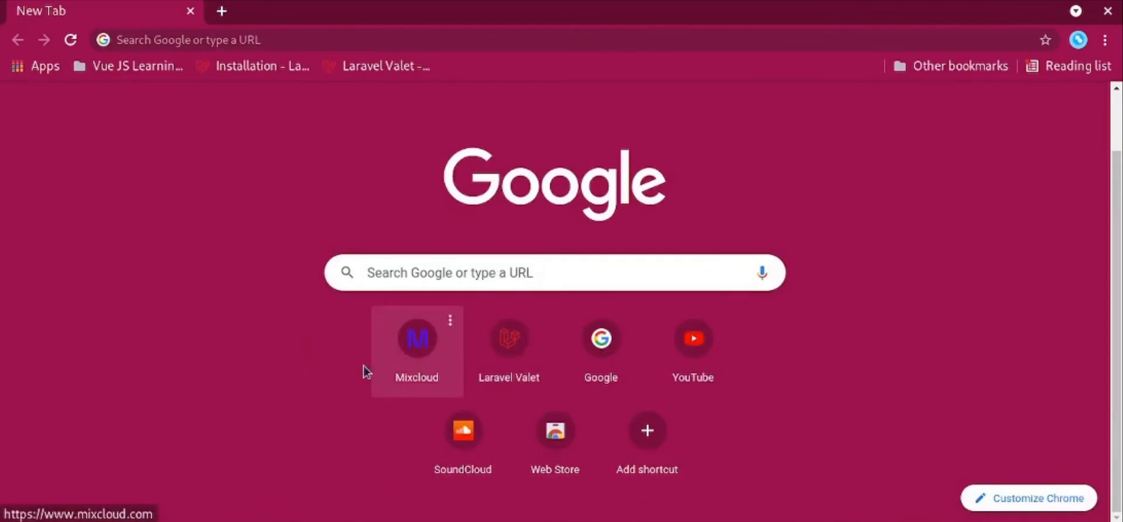
mouse_move(319, 337)
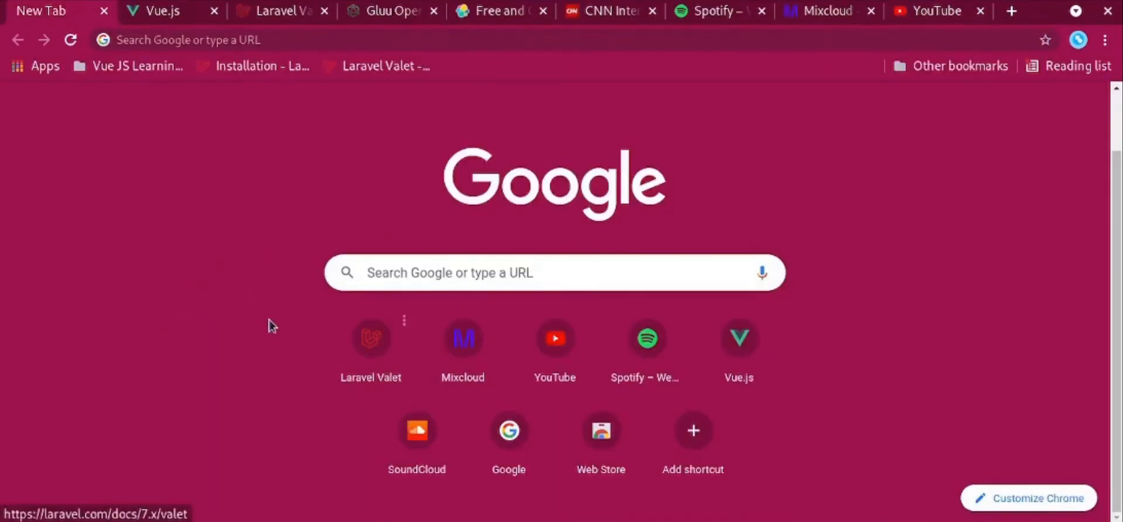
mouse_move(417, 429)
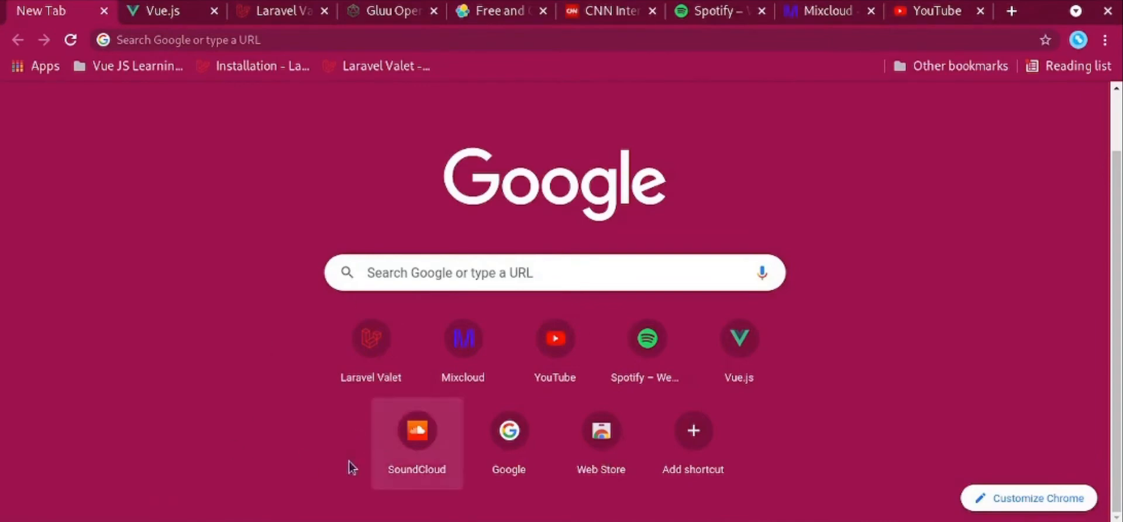
mouse_move(437, 246)
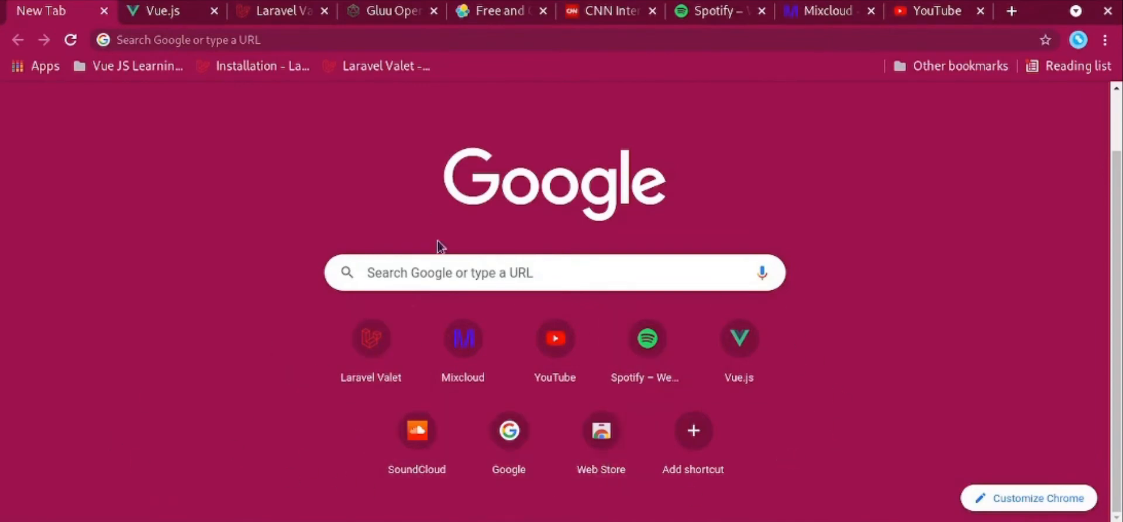
mouse_move(657, 224)
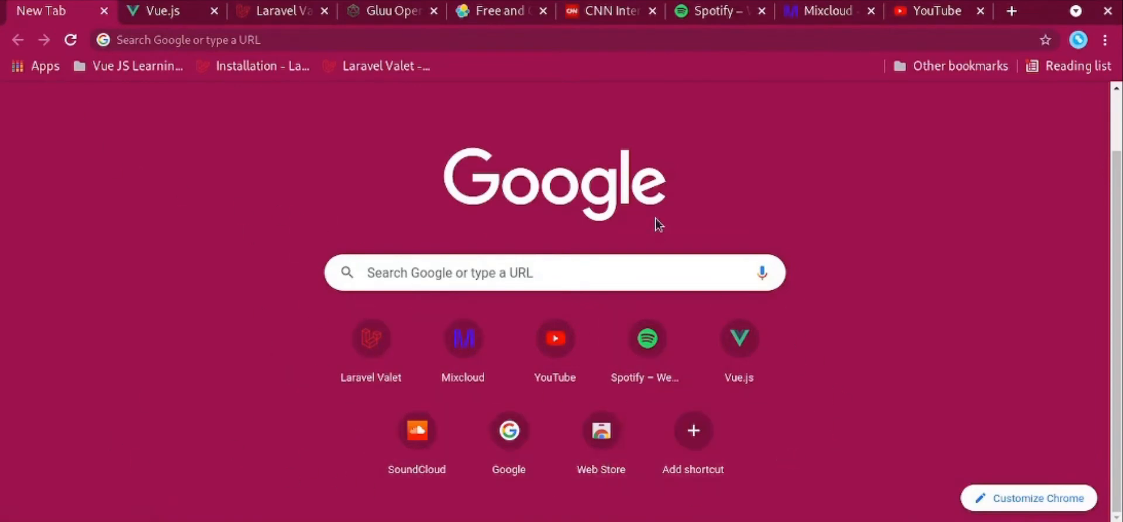
mouse_move(646, 337)
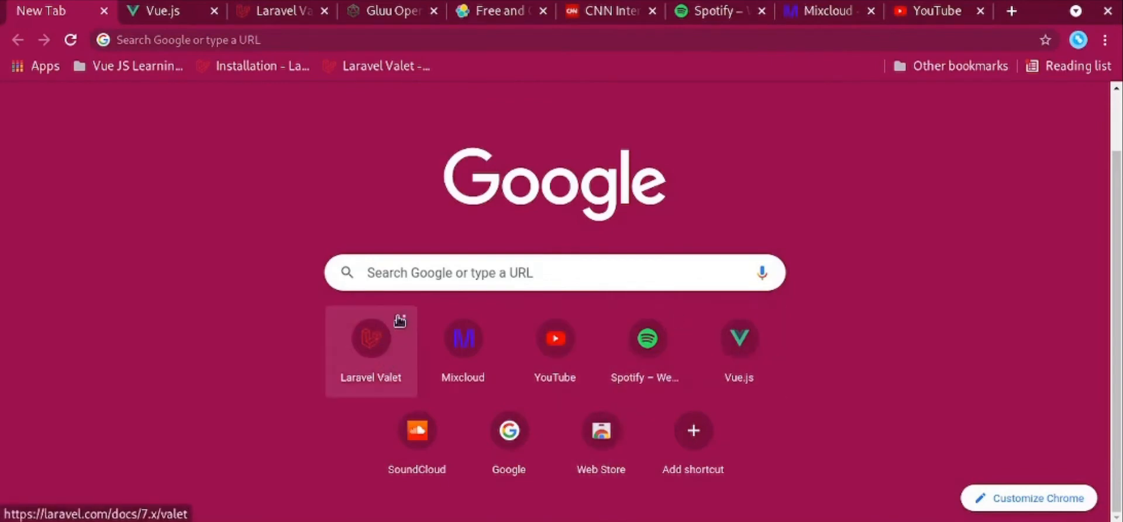
mouse_move(463, 357)
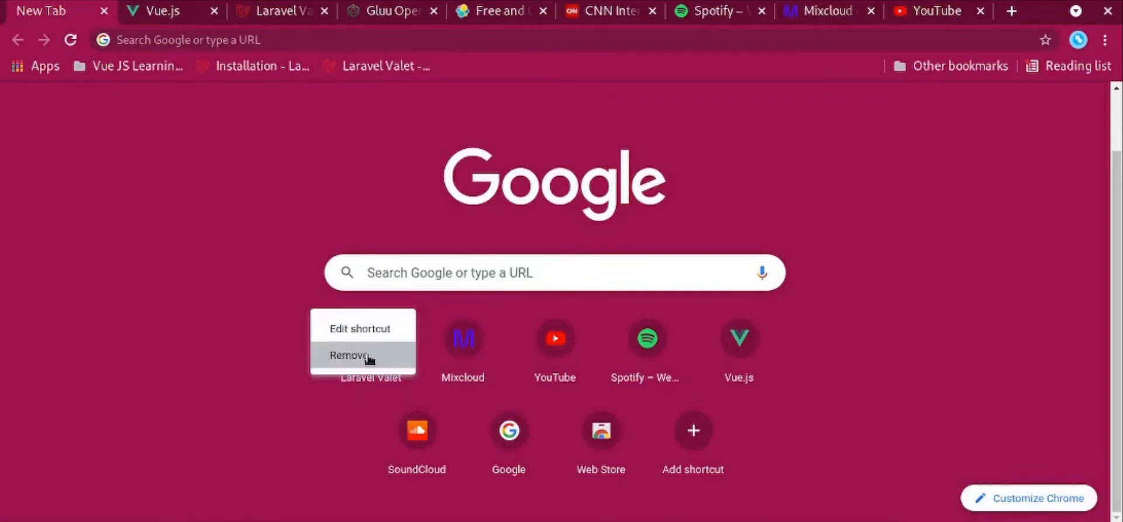
click(350, 355)
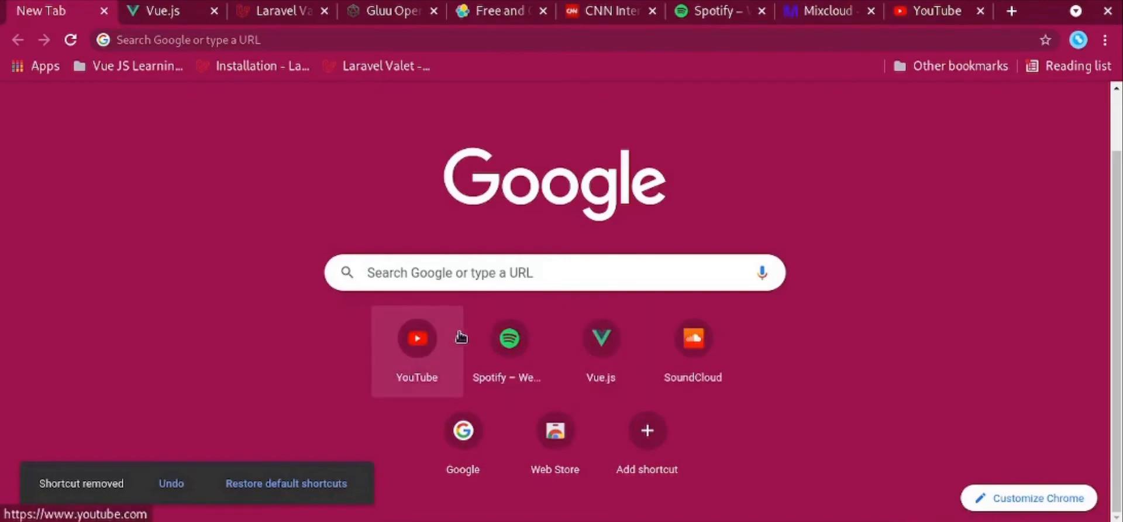
right_click(416, 338)
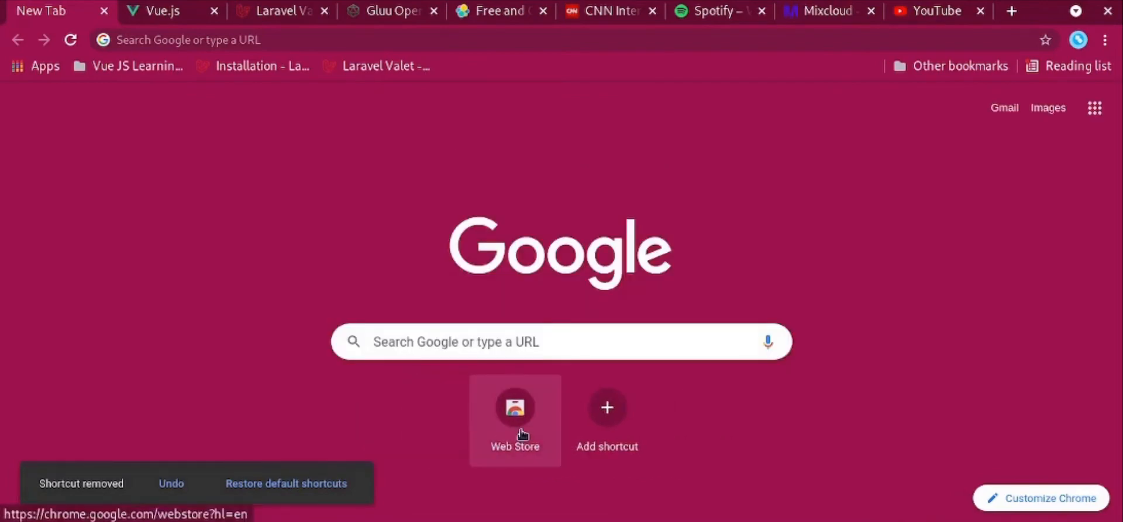
right_click(514, 408)
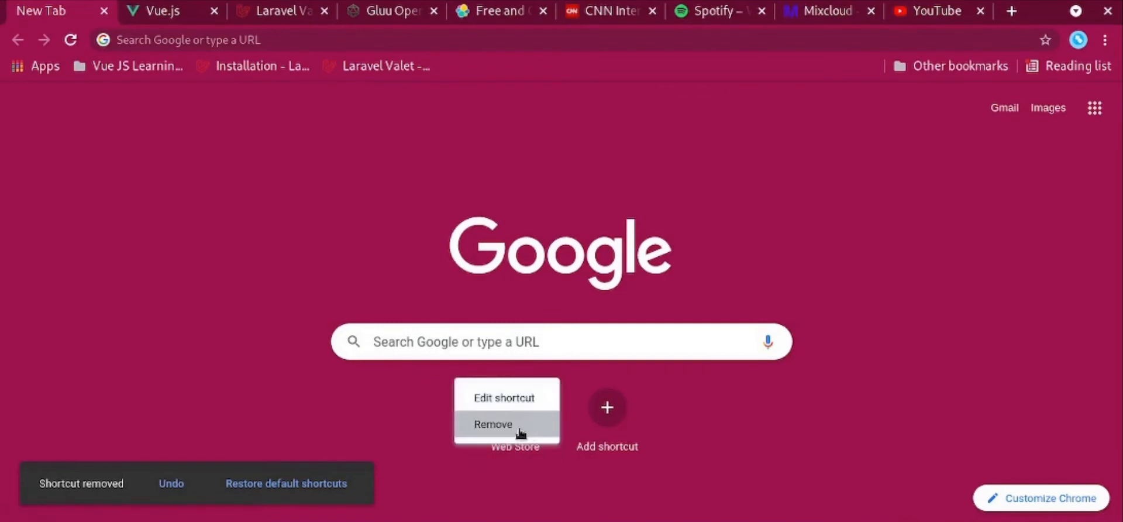
click(492, 424)
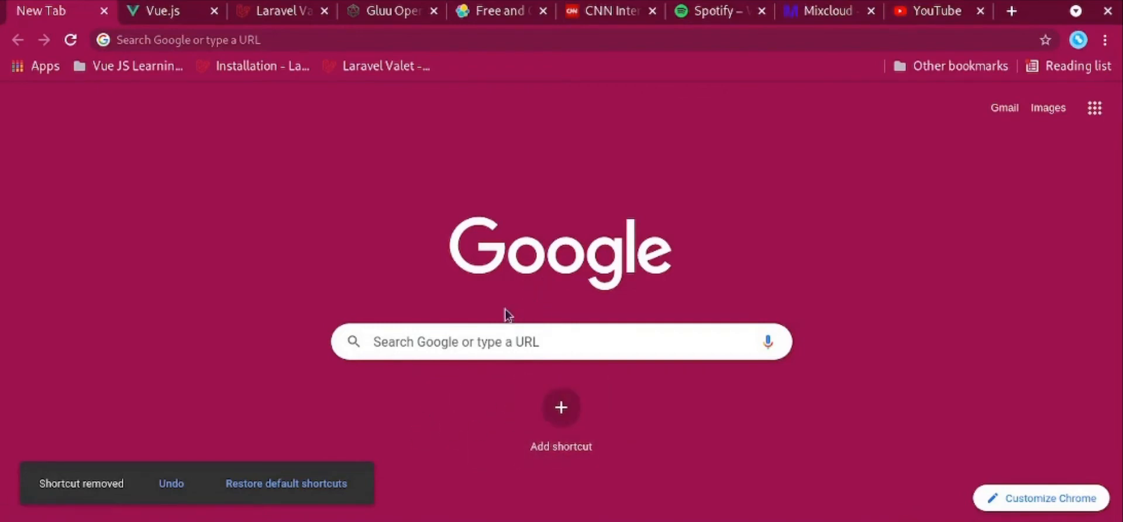
mouse_move(561, 420)
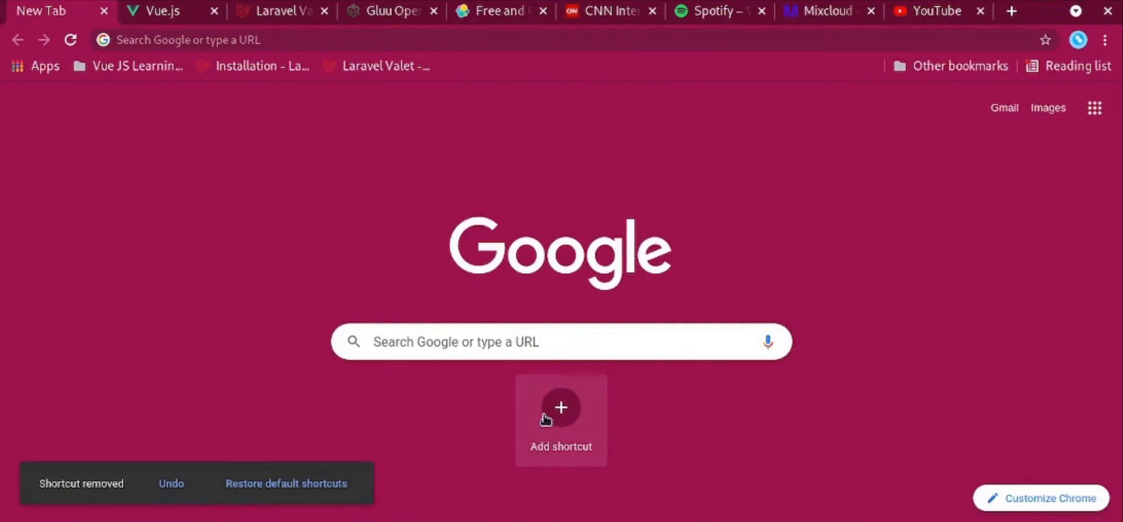
mouse_move(286, 492)
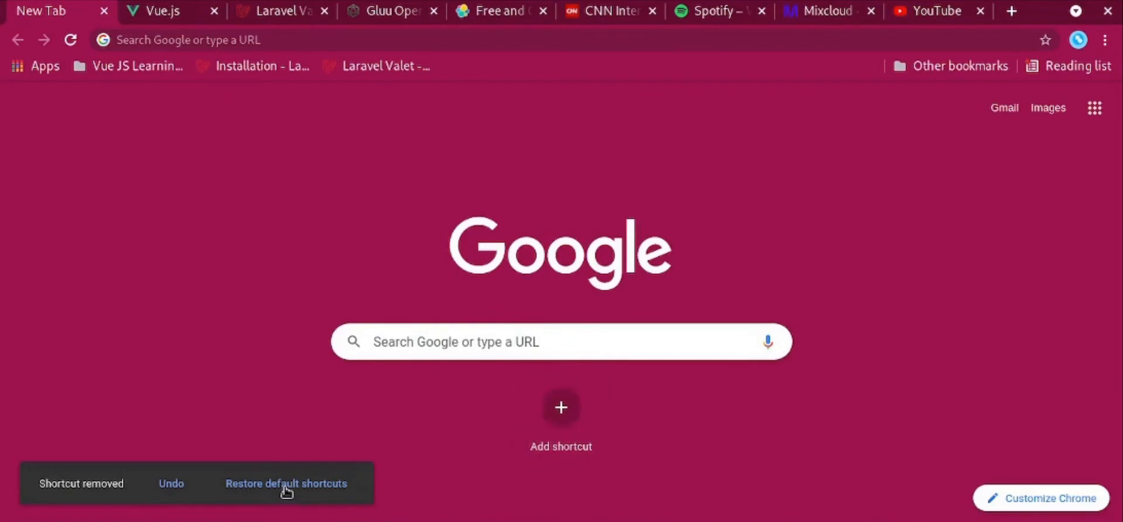
mouse_move(300, 491)
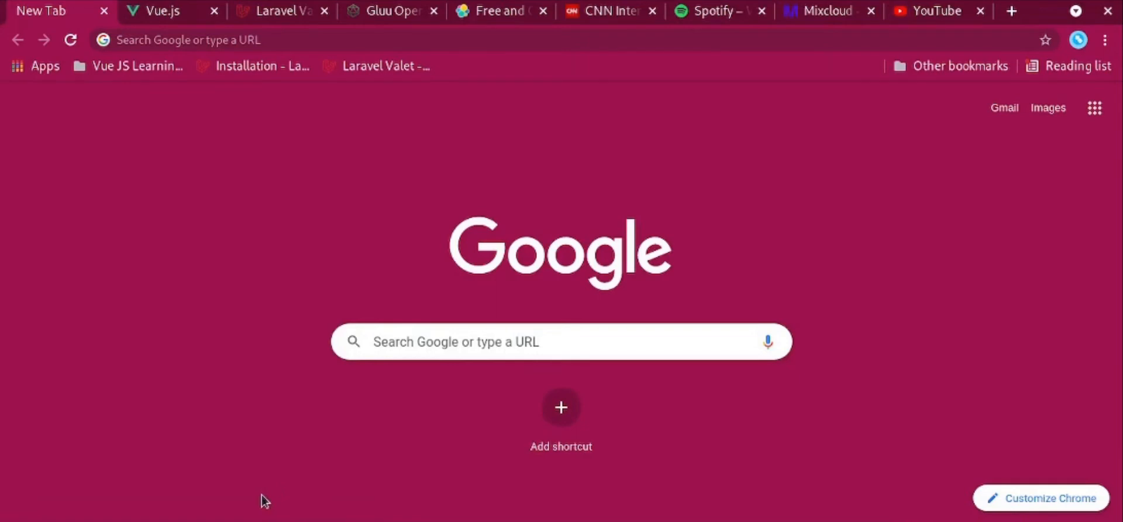
mouse_move(308, 452)
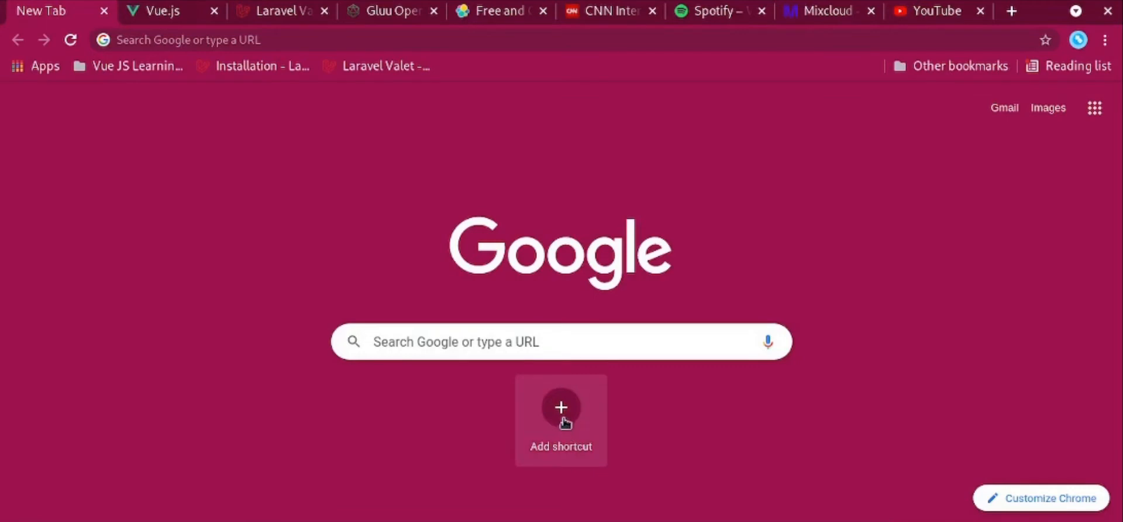
click(561, 408)
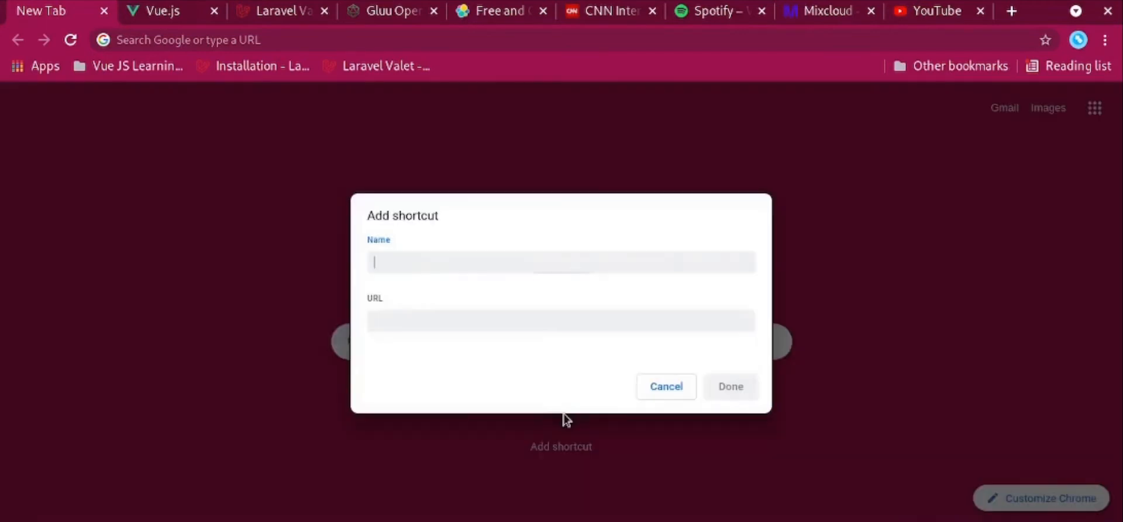
click(561, 261)
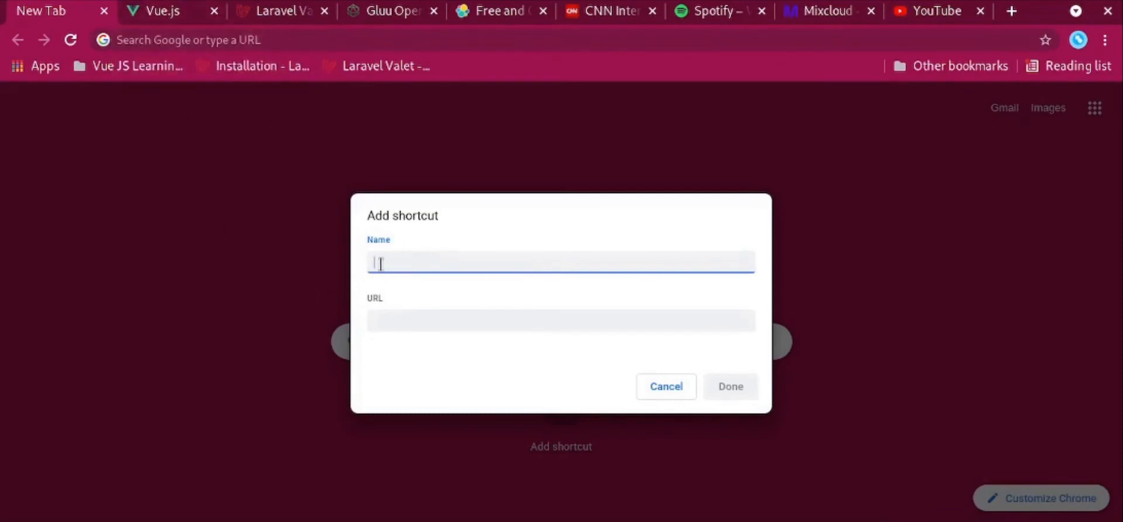
text(Vue JS)
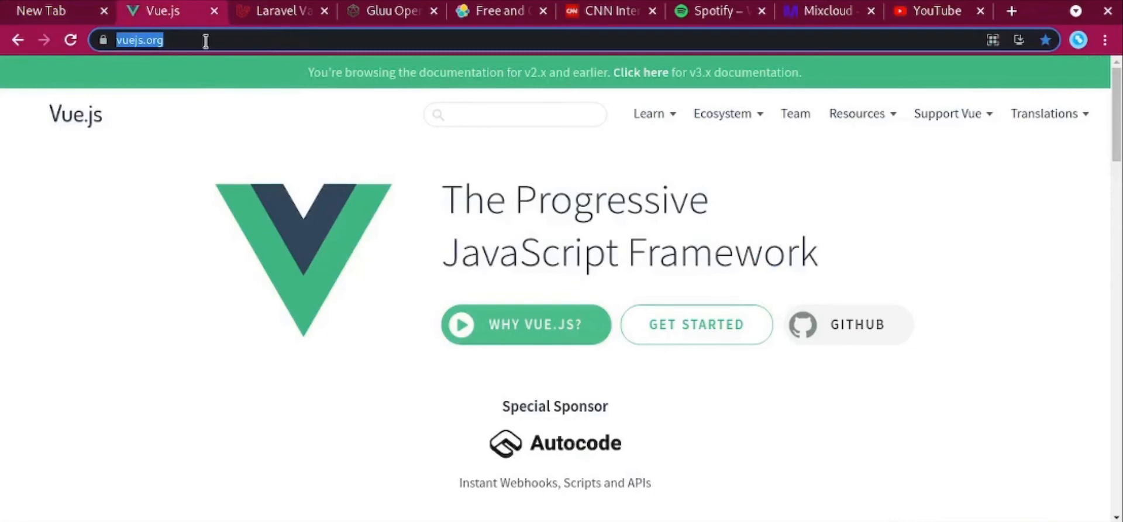
right_click(140, 39)
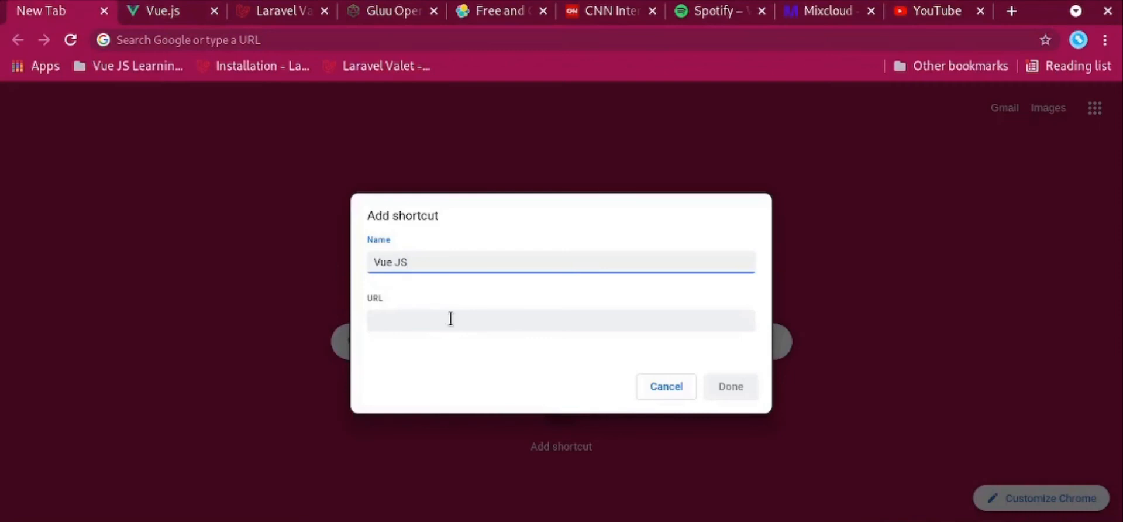
text(https://vuejs.org/)
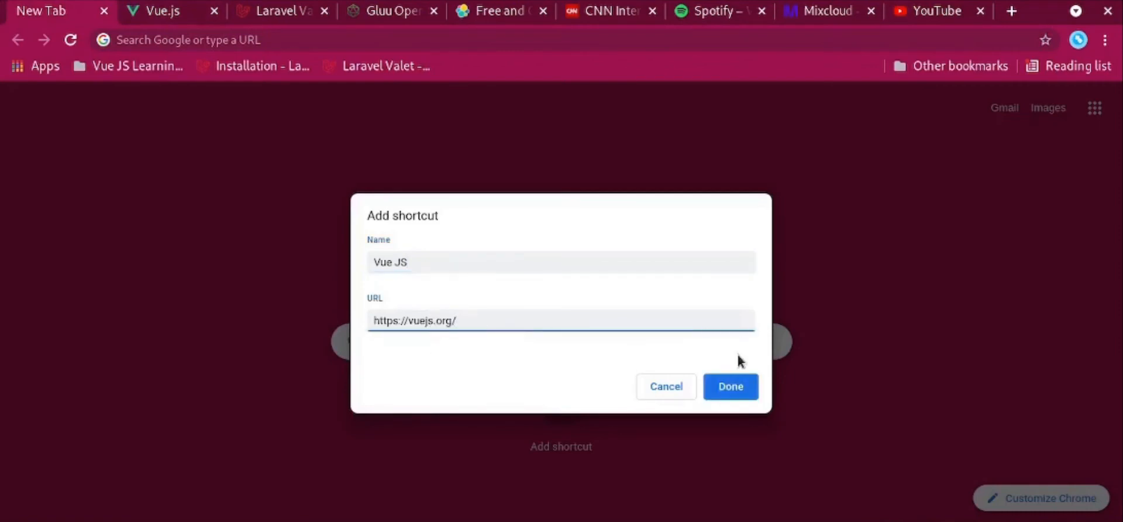
click(730, 386)
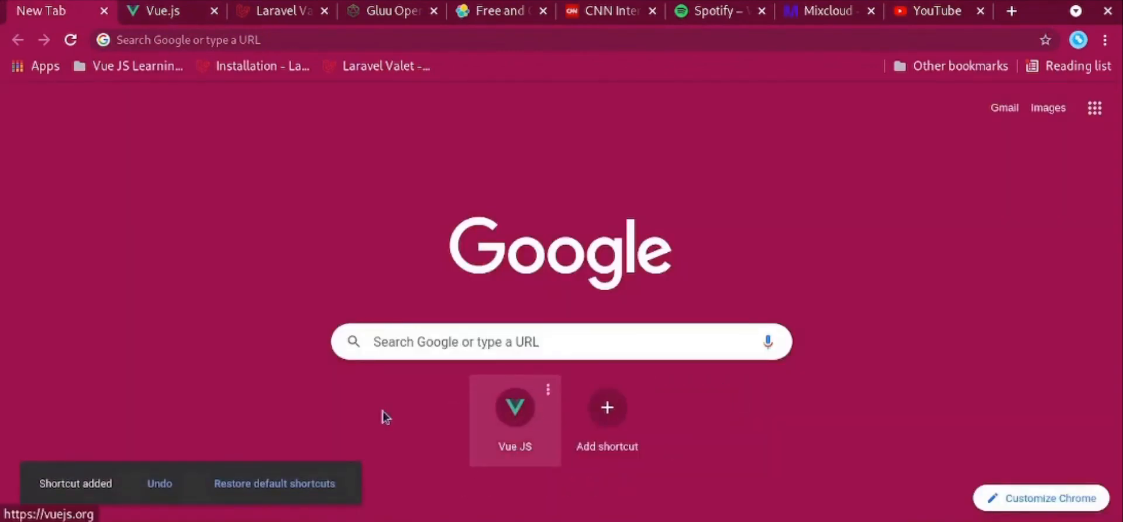
mouse_move(258, 507)
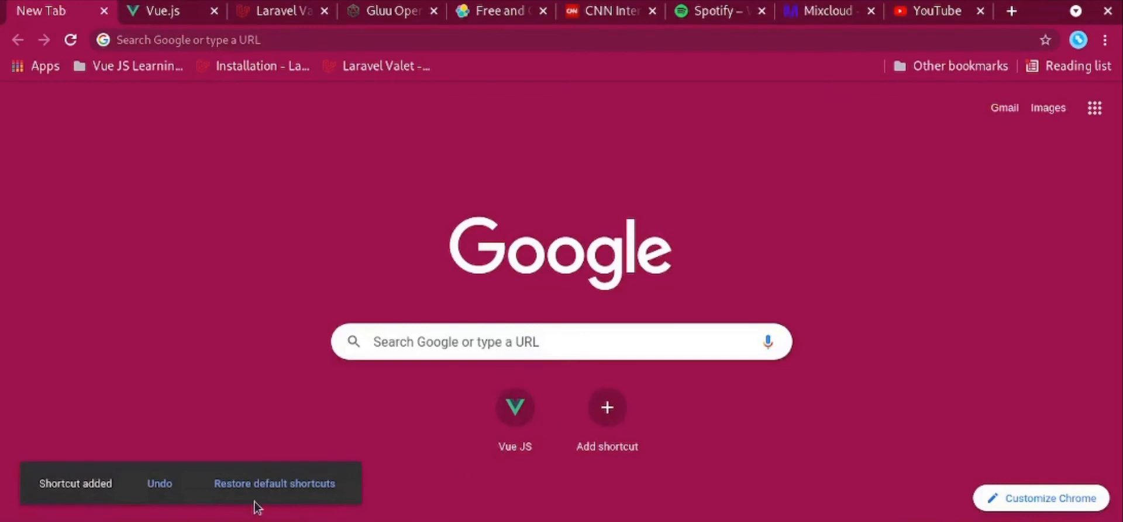
mouse_move(283, 493)
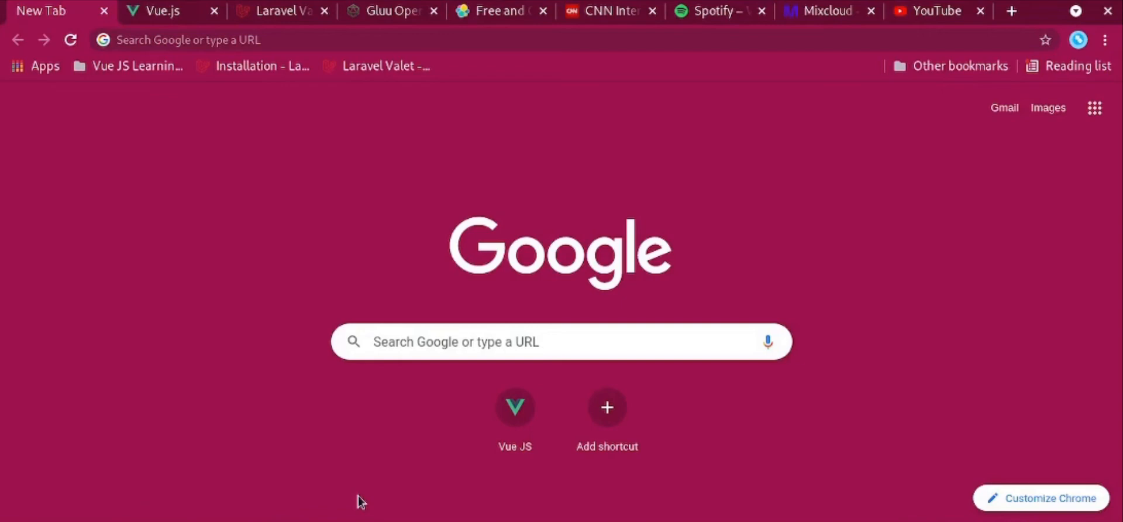
Create a 'Laravel docs' shortcut using the Laravel Valet documentation URL.
click(276, 10)
text(Laravel docs)
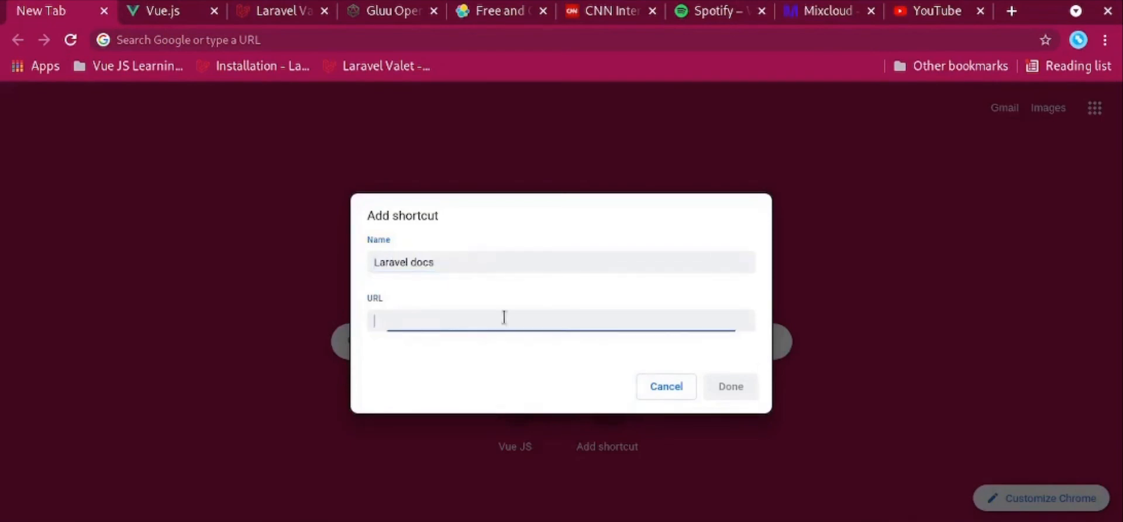
click(279, 11)
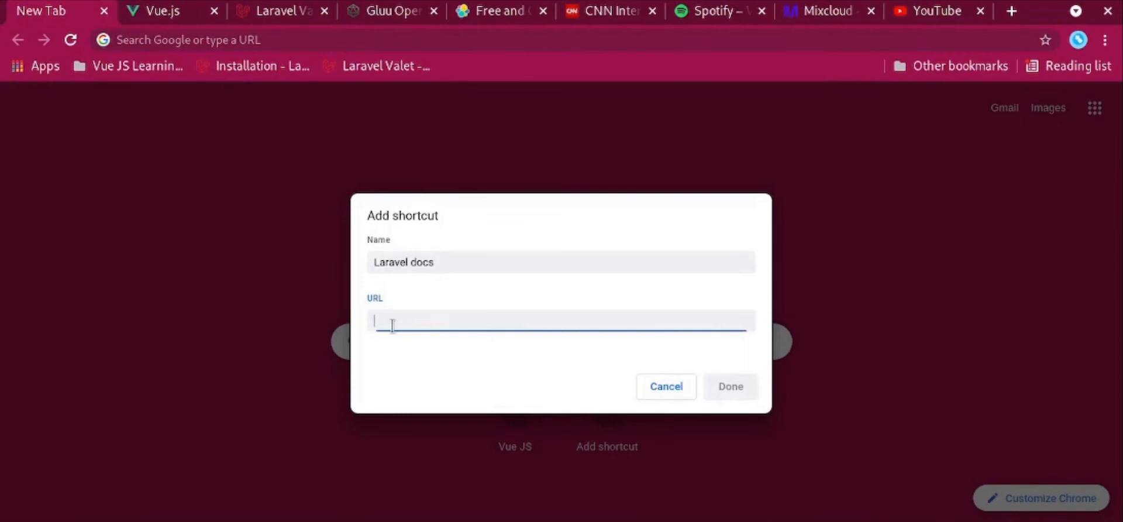
click(730, 386)
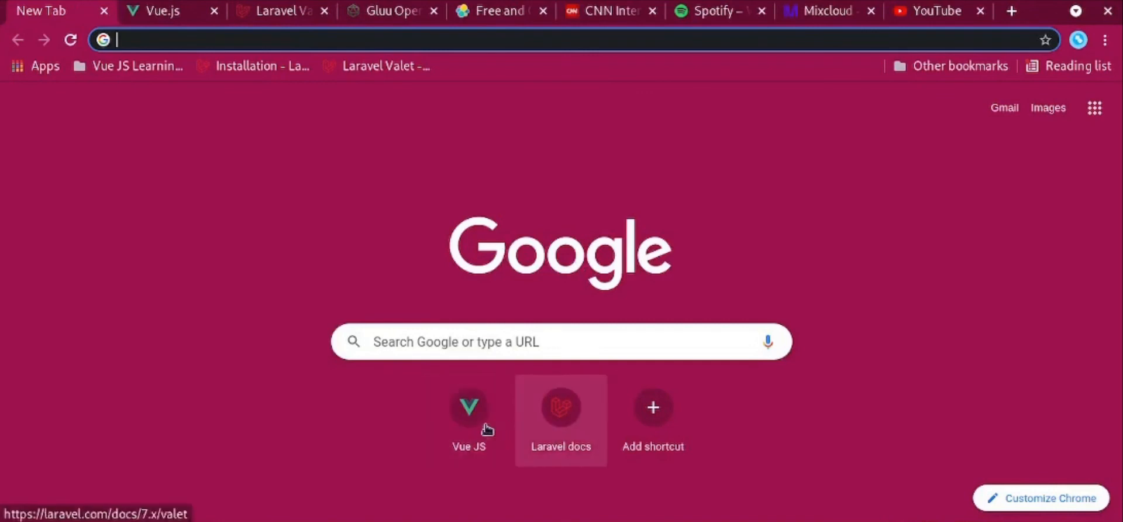
mouse_move(274, 410)
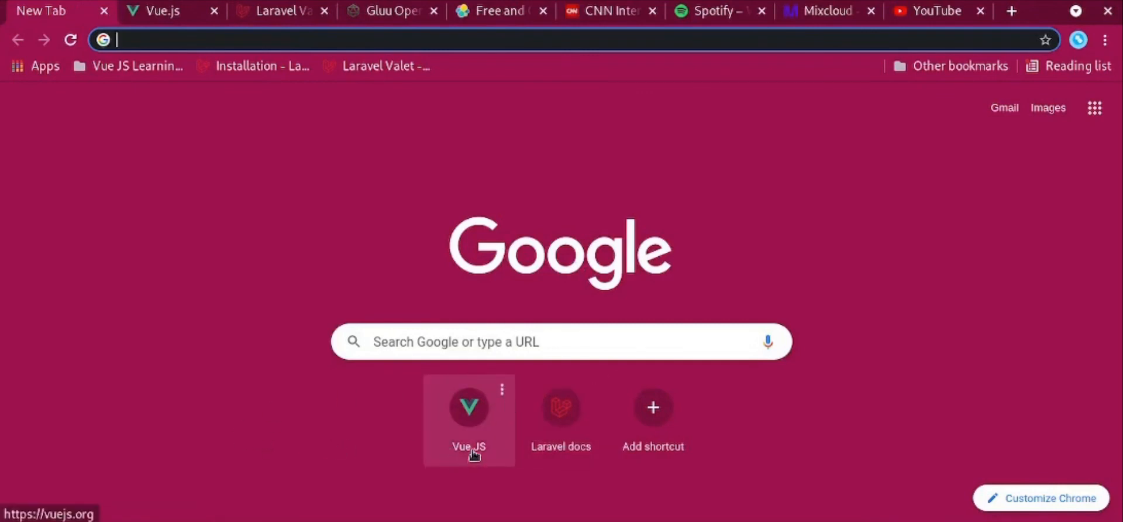
mouse_move(506, 373)
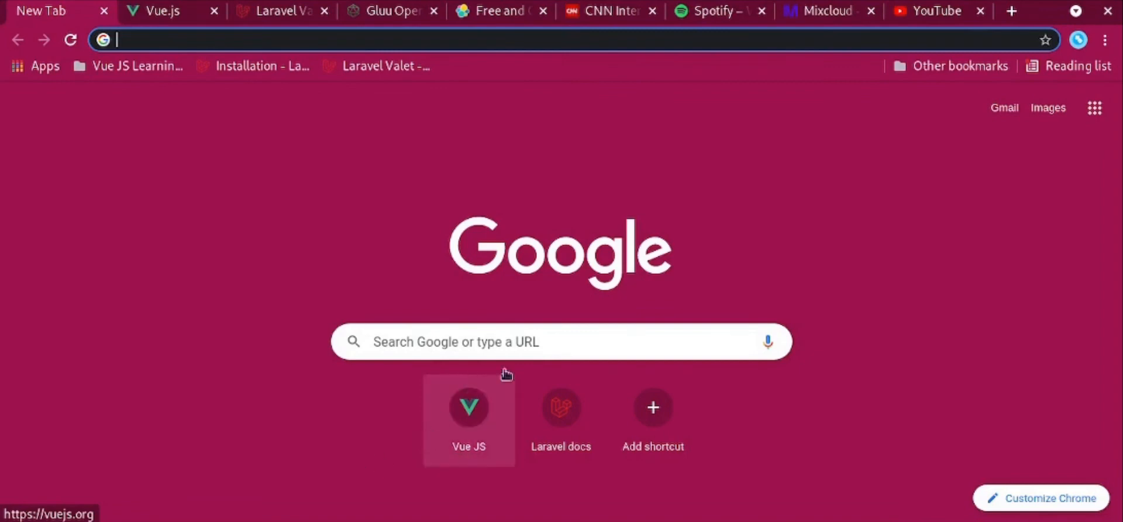
mouse_move(504, 392)
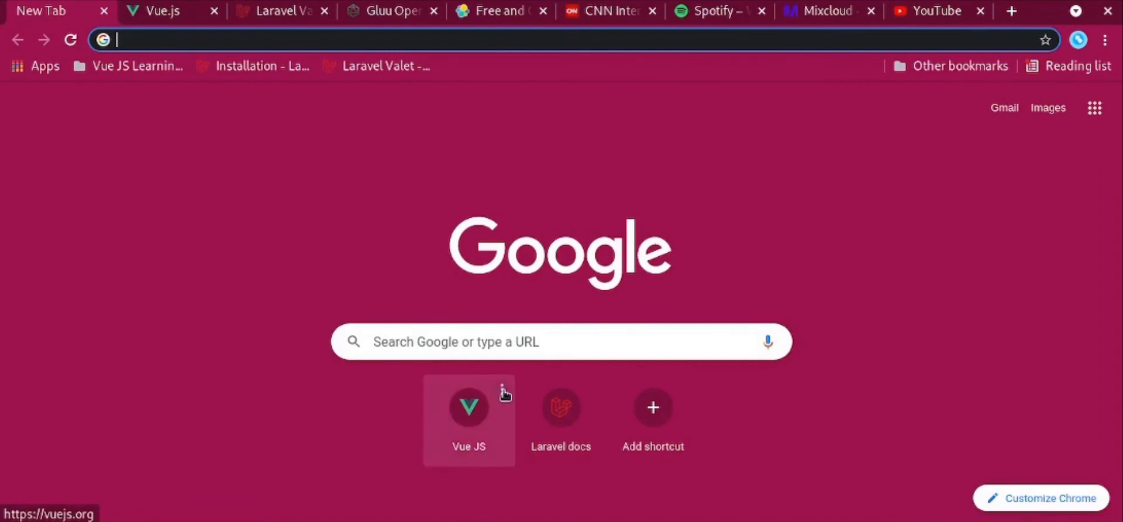
Edit the Vue JS tile, changing its name to 'Vue JS Documentation'.
click(502, 385)
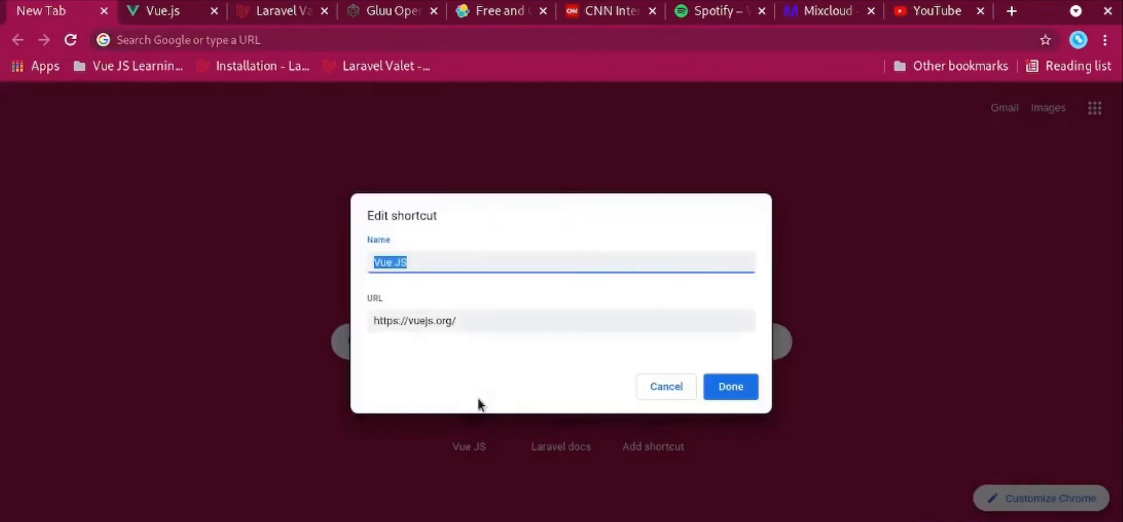
click(606, 261)
text( Documentati)
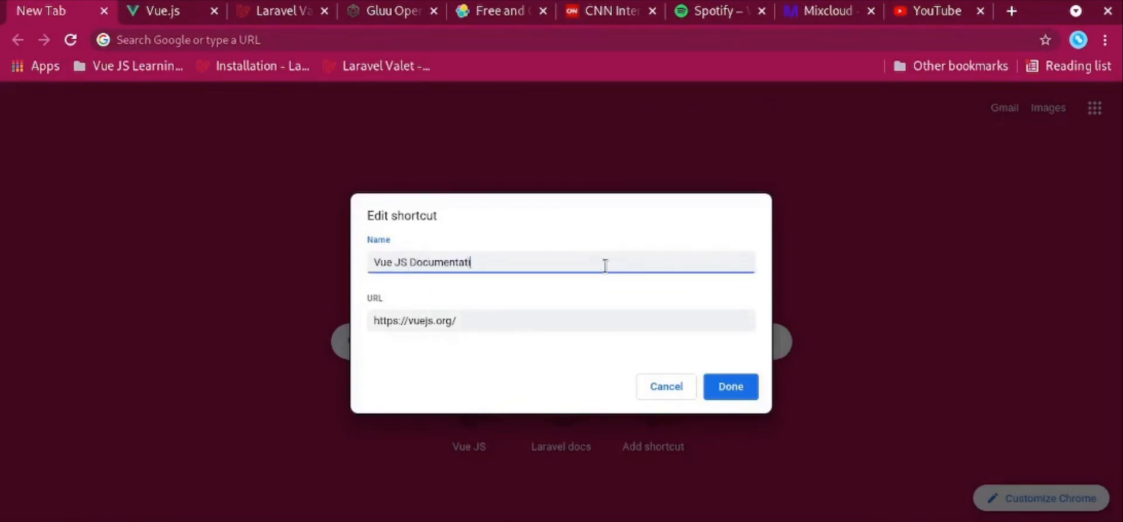
click(560, 321)
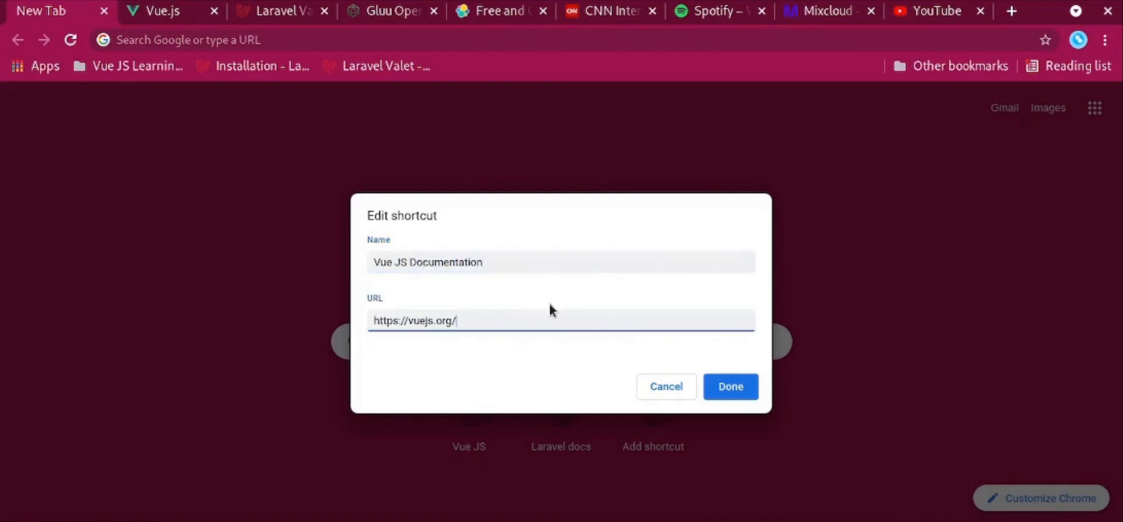
click(730, 386)
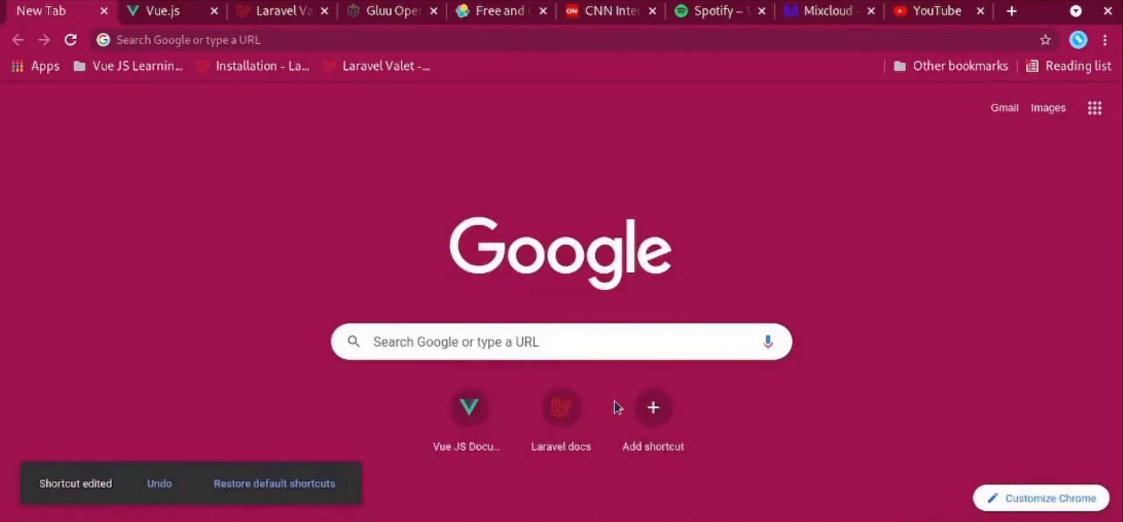